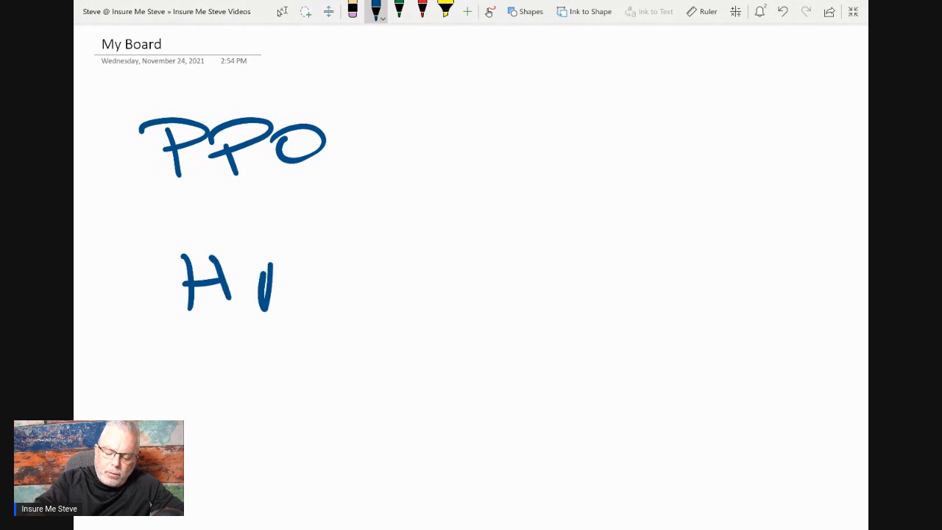
# Step: Ink the letters MO in blue to complete HMO beneath PPO
pyautogui.moveTo(272, 265); pyautogui.dragTo(368, 294)
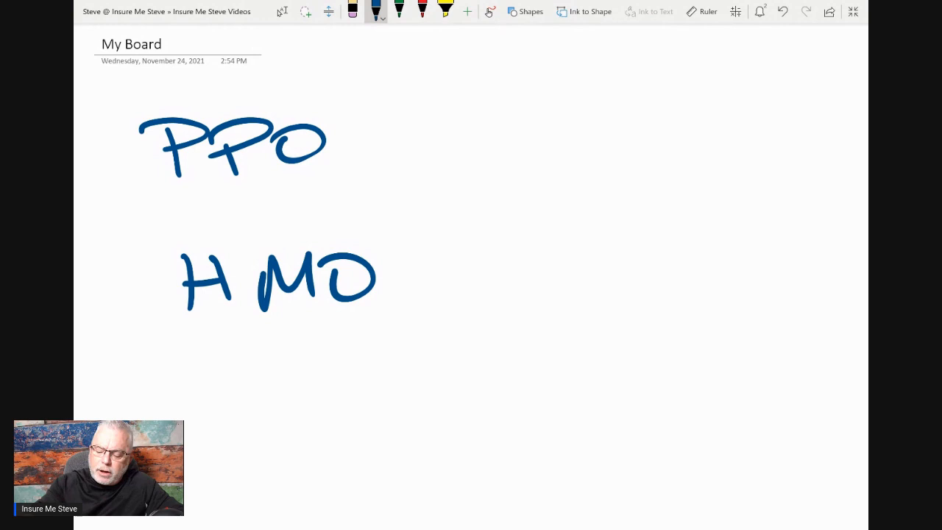
# Step: Draw a blue underline stroke beneath HMO
pyautogui.moveTo(180, 331); pyautogui.dragTo(394, 324)
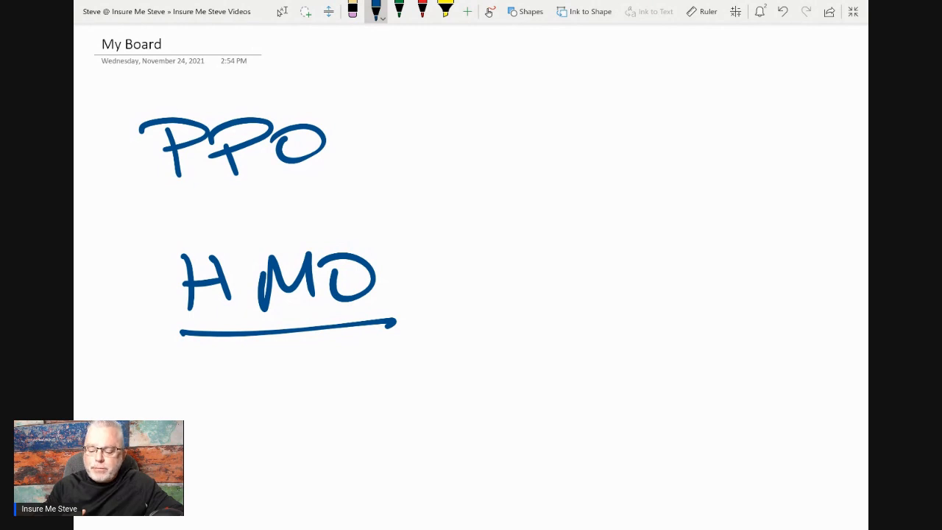
# Step: Draw a blue rectangle enclosing PPO
pyautogui.moveTo(155, 184); pyautogui.dragTo(352, 96)
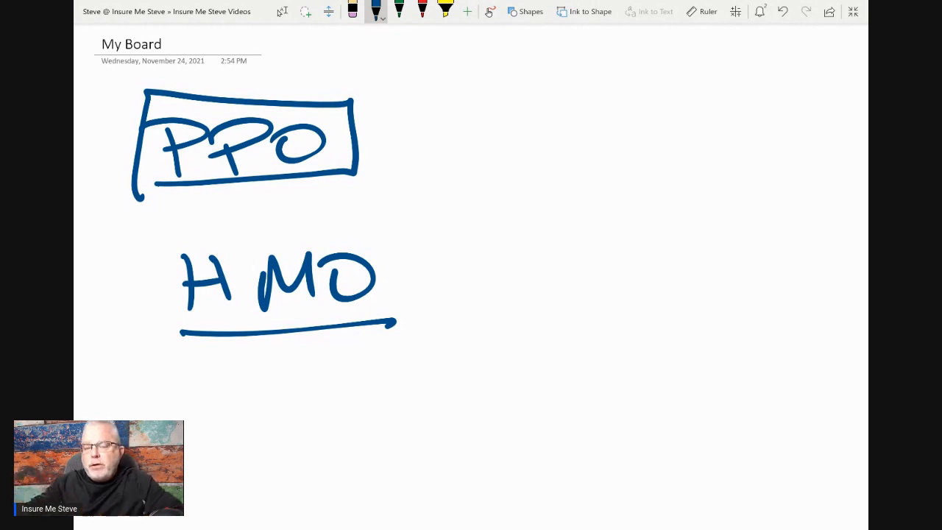
# Step: Write Deductibles and Out of Max, underline Deductibles and begin 1000 beside it
pyautogui.scroll(-3)
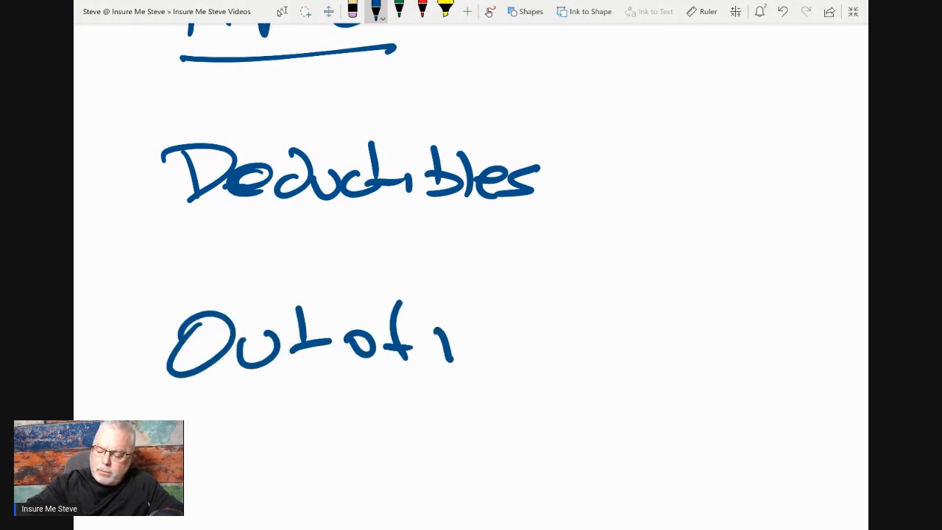
pyautogui.moveTo(448, 335); pyautogui.dragTo(581, 353)
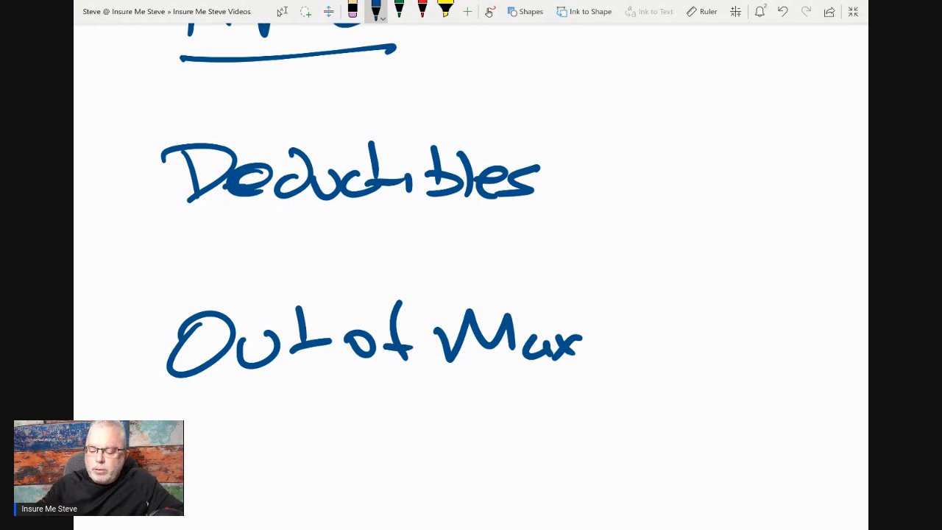
pyautogui.moveTo(165, 227); pyautogui.dragTo(558, 215)
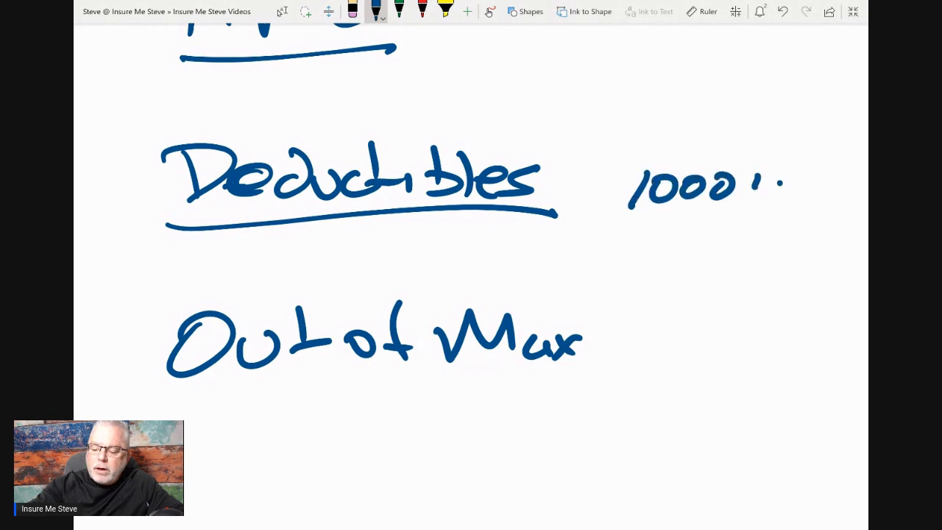
# Step: Write 1000's beside Deductibles and ↑1000's beside Out of Max, underlining Out of Max
pyautogui.moveTo(765, 184); pyautogui.dragTo(787, 206)
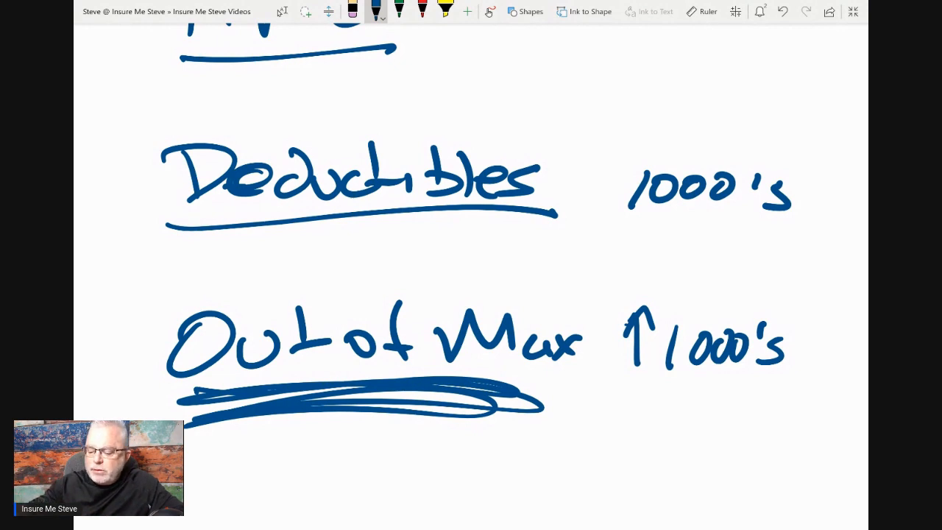
# Step: Write Co Insurance with 60/40 and the start of 70/ beneath it
pyautogui.scroll(-3)
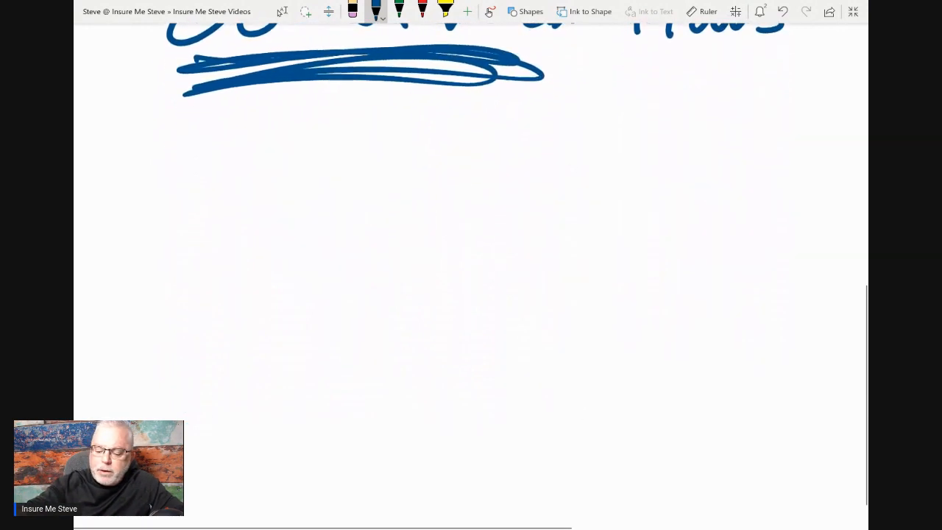
pyautogui.moveTo(174, 243); pyautogui.dragTo(258, 236)
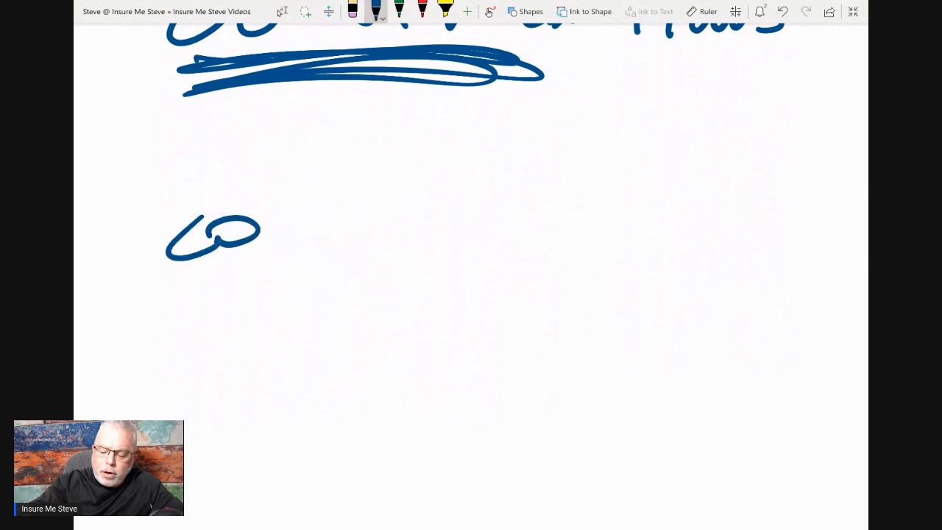
pyautogui.moveTo(331, 235); pyautogui.dragTo(515, 236)
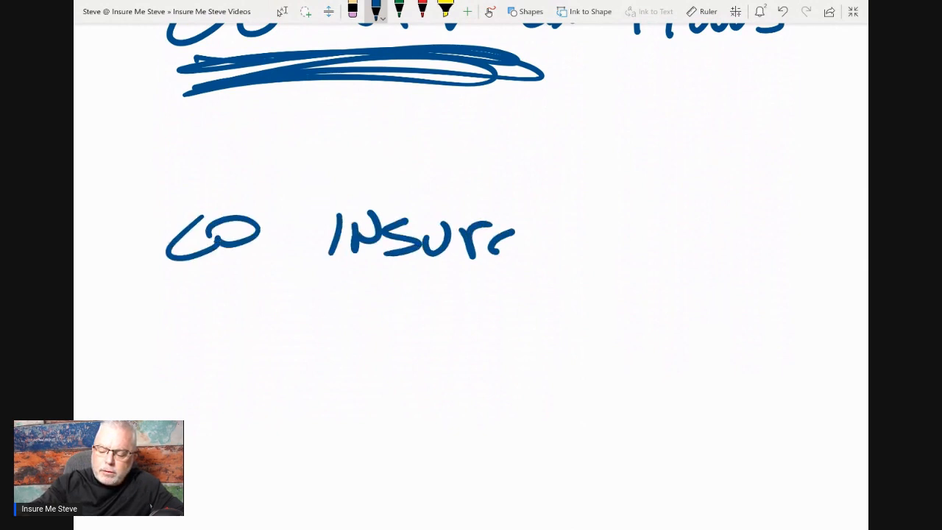
pyautogui.moveTo(515, 238); pyautogui.dragTo(630, 236)
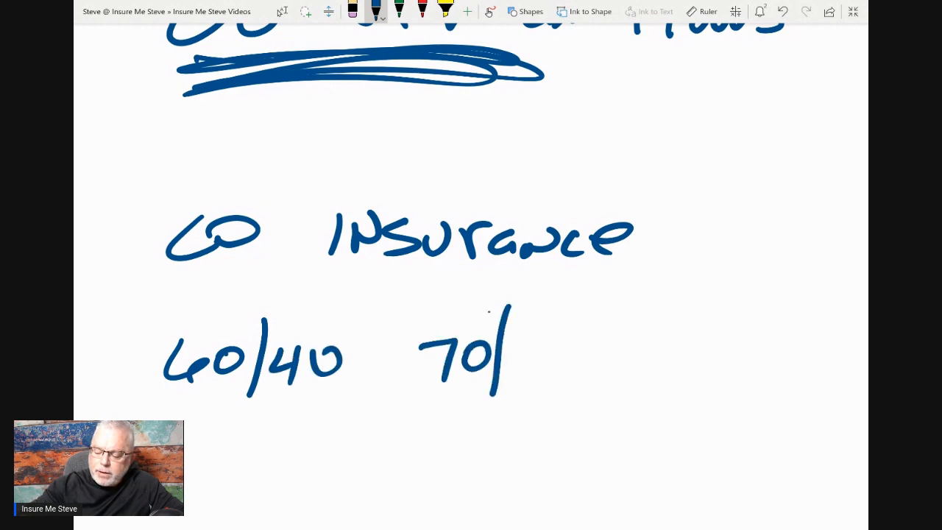
# Step: Add the 70/50, 80/20, 90/10 and 50/50 ratios, then circle Deductibles
pyautogui.moveTo(508, 346); pyautogui.dragTo(566, 375)
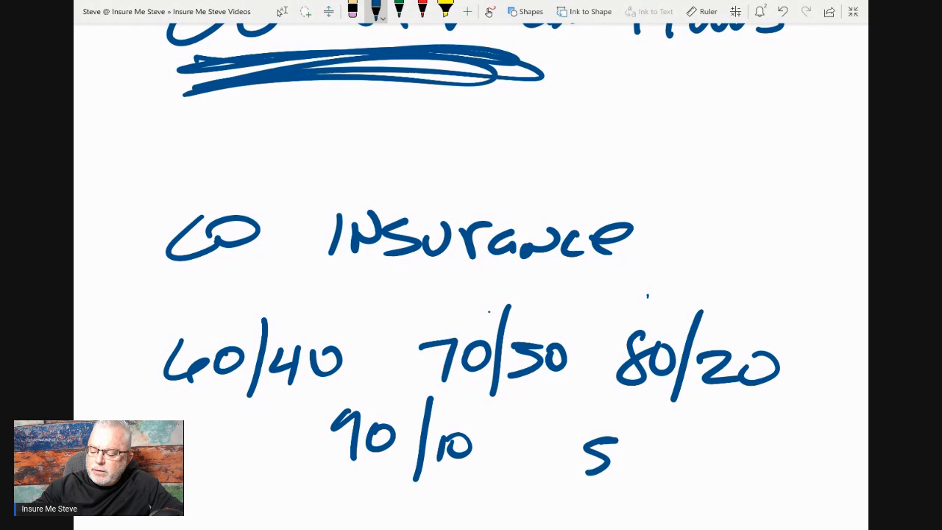
pyautogui.moveTo(604, 463); pyautogui.dragTo(751, 464)
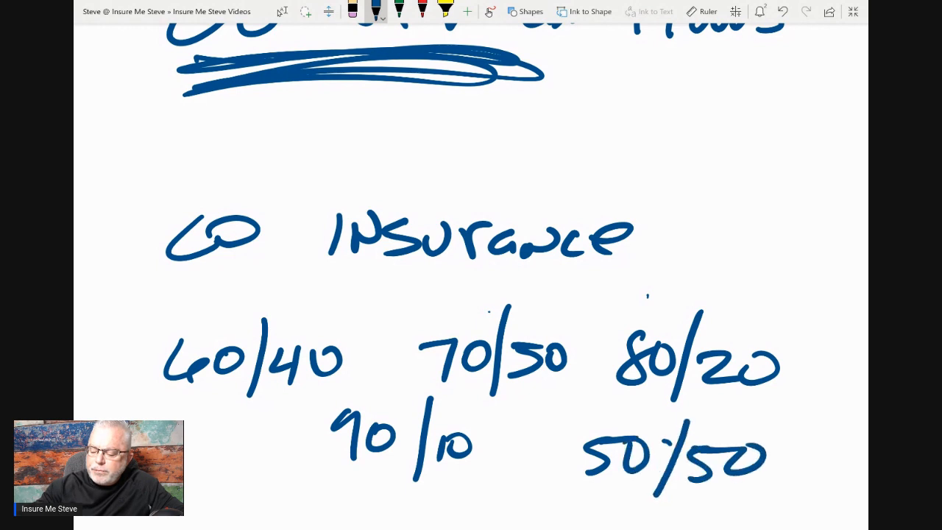
pyautogui.moveTo(567, 503); pyautogui.dragTo(792, 501)
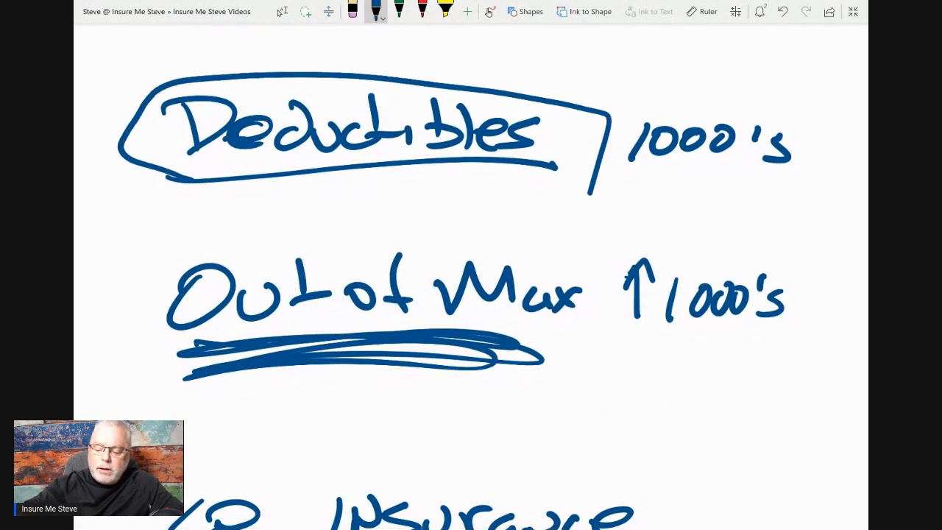
# Step: Scroll down to the Co Insurance ratios to reach 50/50
pyautogui.scroll(-3)
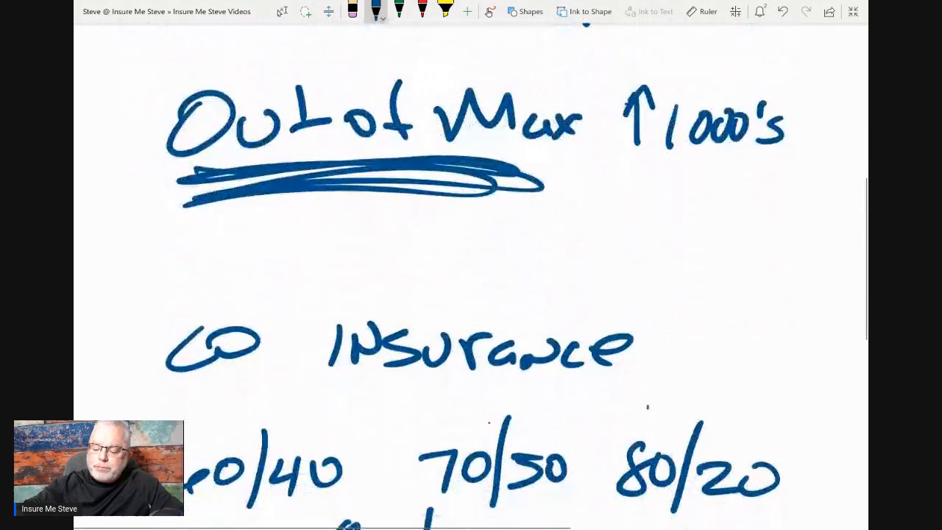
pyautogui.scroll(-3)
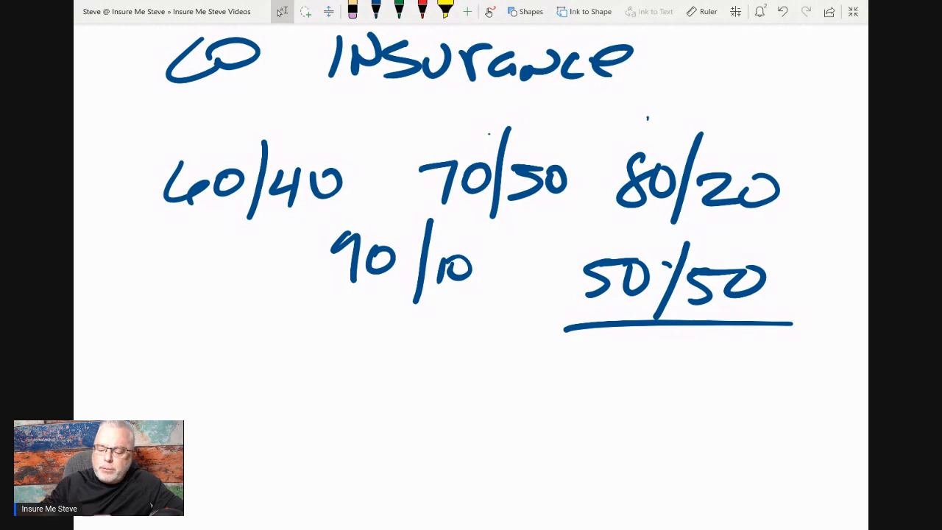
# Step: Write Copays below the coinsurance ratios and underline it in blue
pyautogui.scroll(-3)
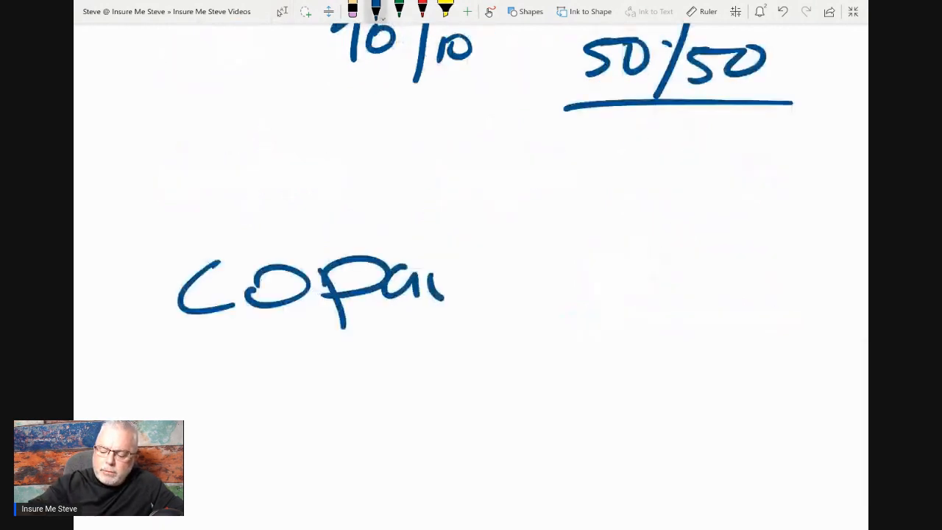
pyautogui.moveTo(442, 287); pyautogui.dragTo(559, 345)
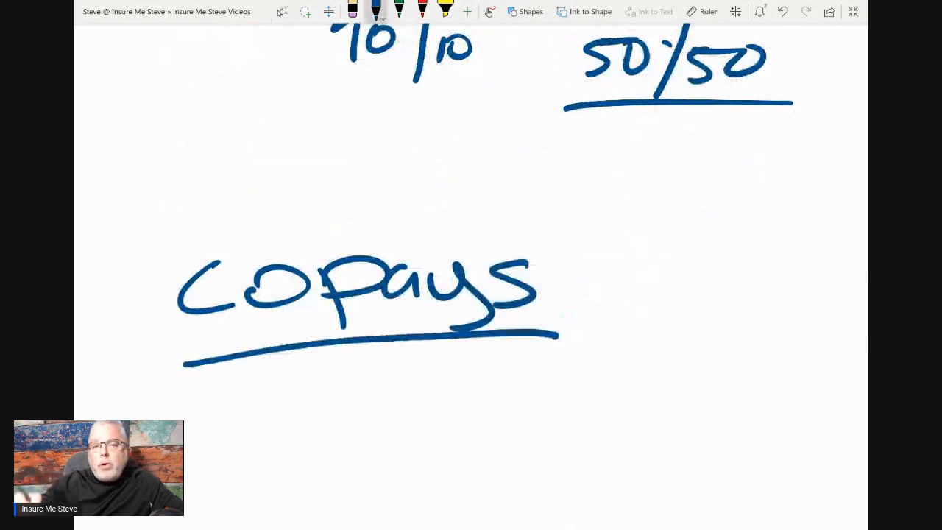